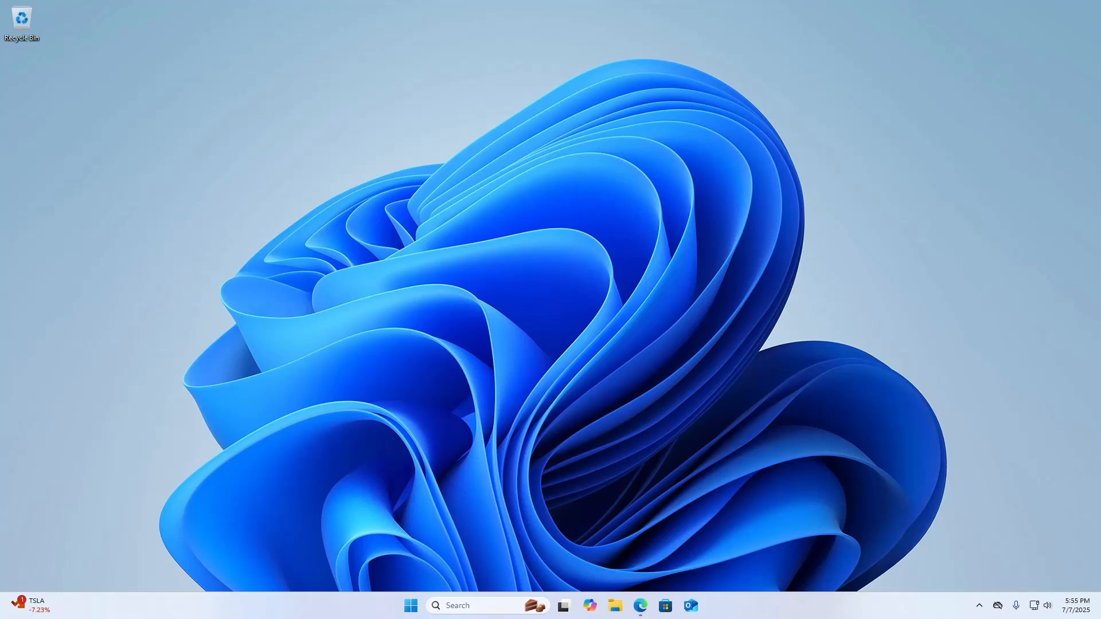
mouse_move(626, 523)
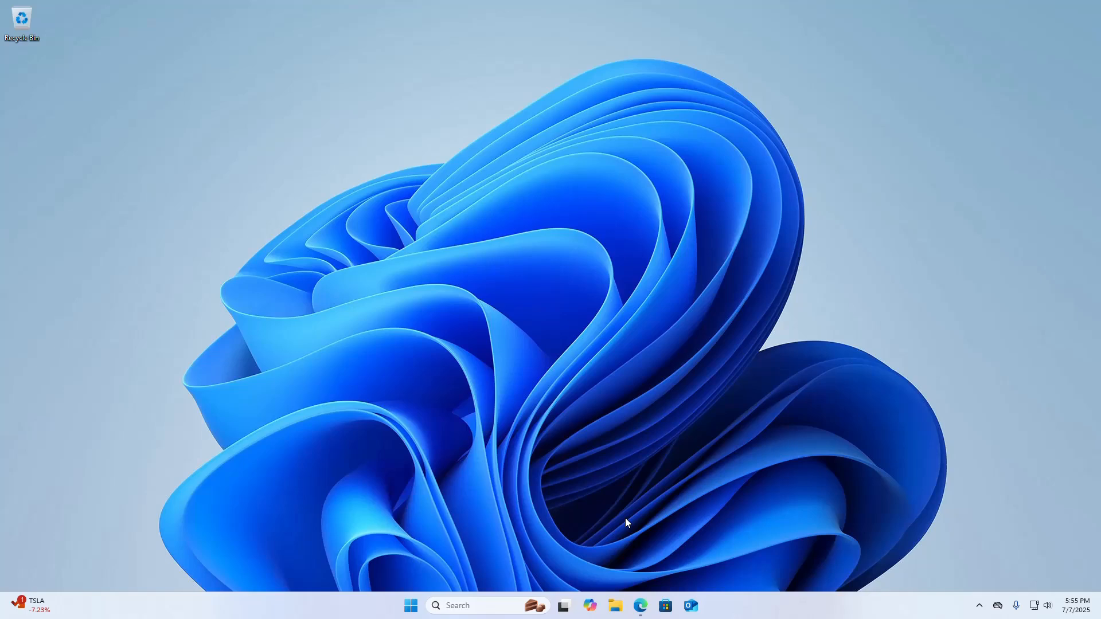
Launch Edge on the Dell Support home page and enter 'Realtek Audio Console Application' in the site search
left_click(640, 605)
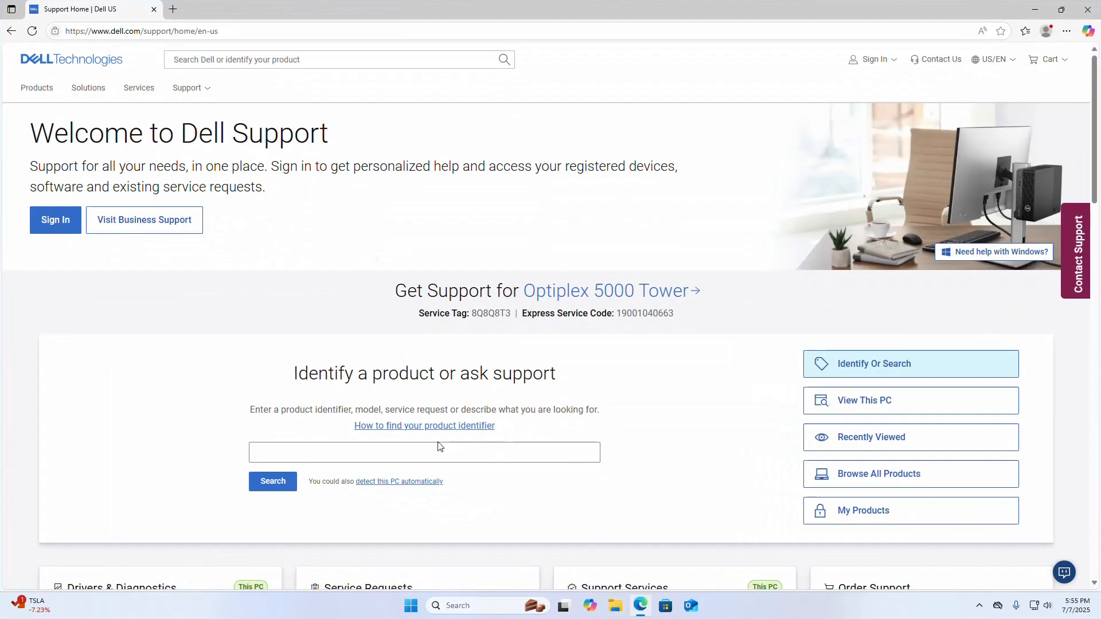
mouse_move(439, 446)
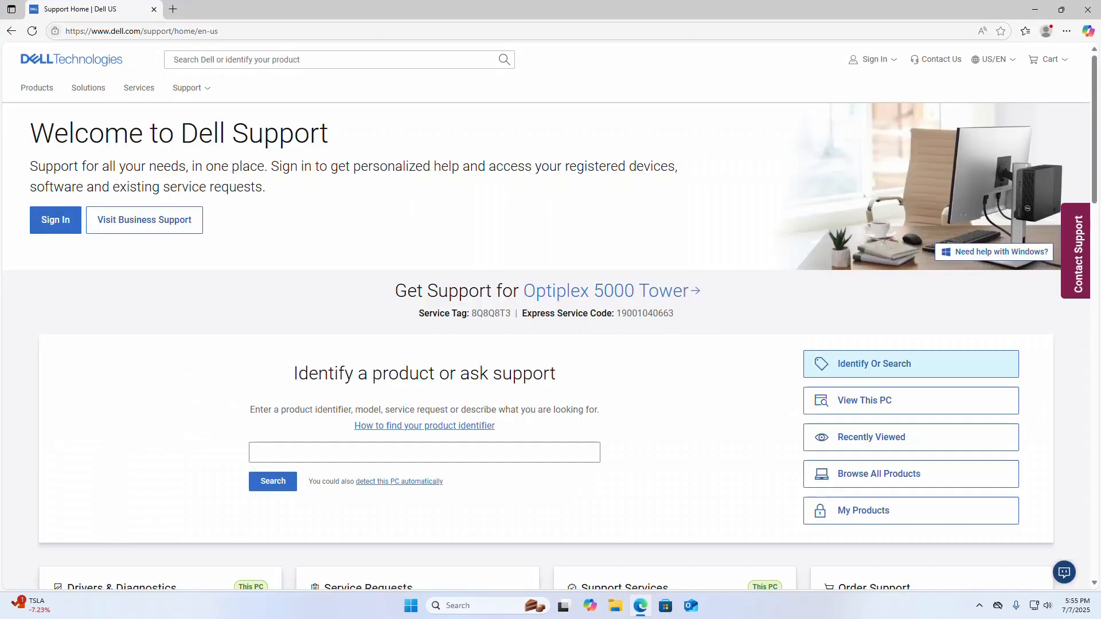
mouse_move(525, 56)
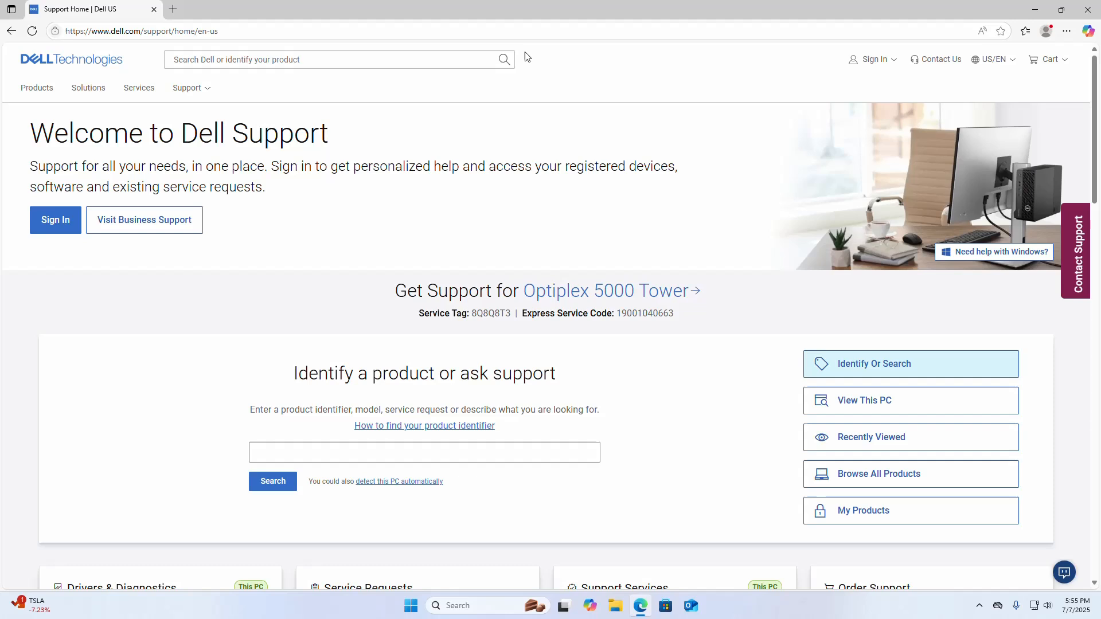
mouse_move(525, 57)
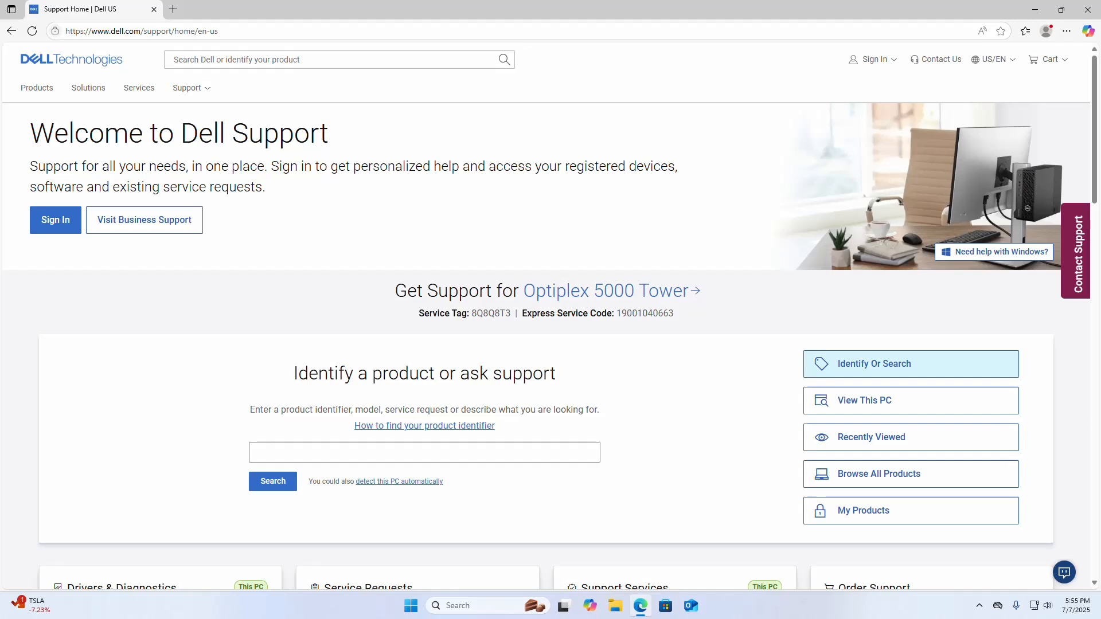
type("Realtek Audio Console Application")
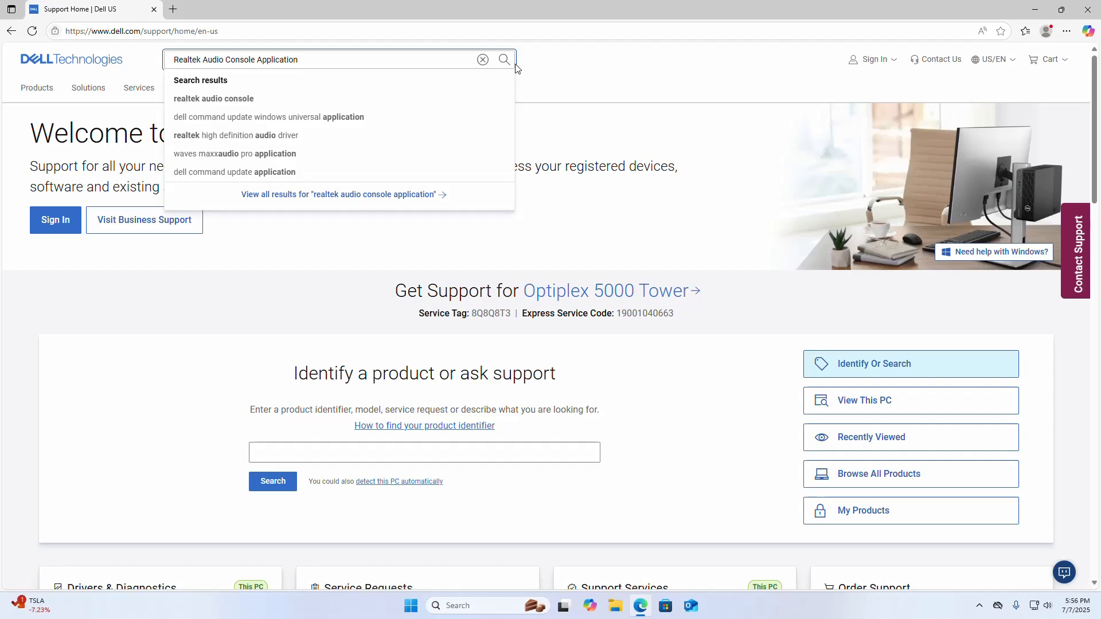
Run the search and filter the results to Downloads & Drivers, then reach the driver details page
left_click(504, 58)
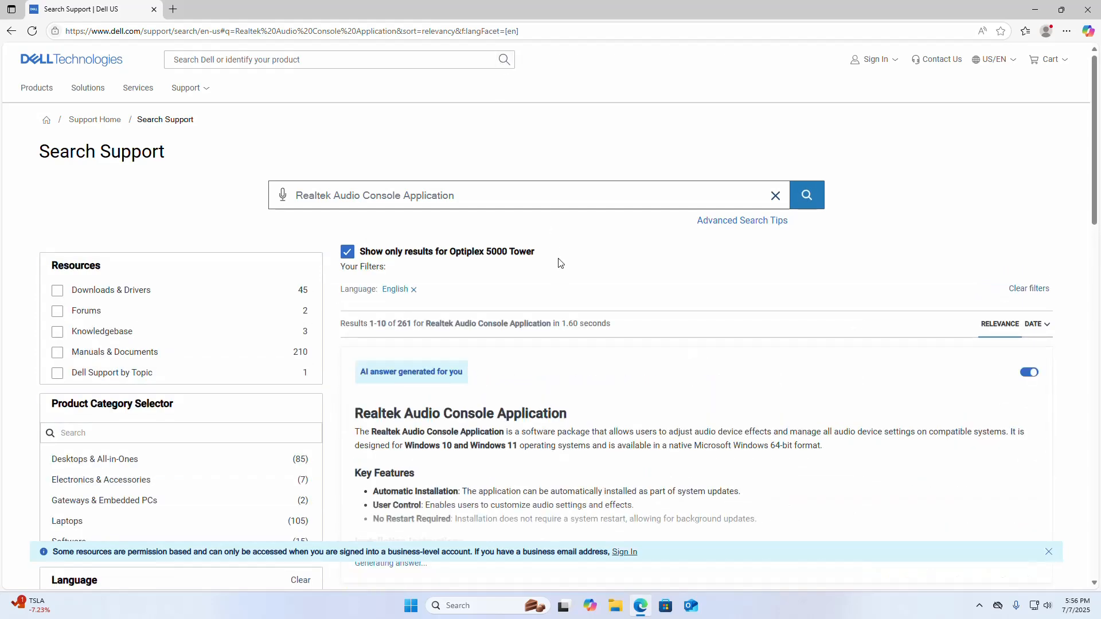
scroll("down", 3)
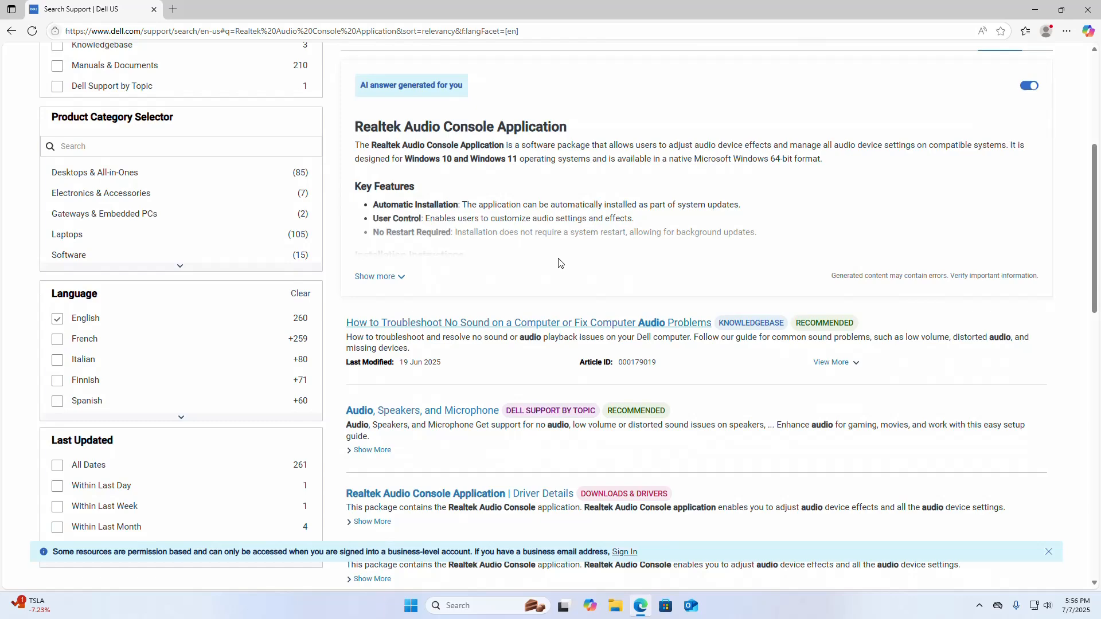
scroll("up", 3)
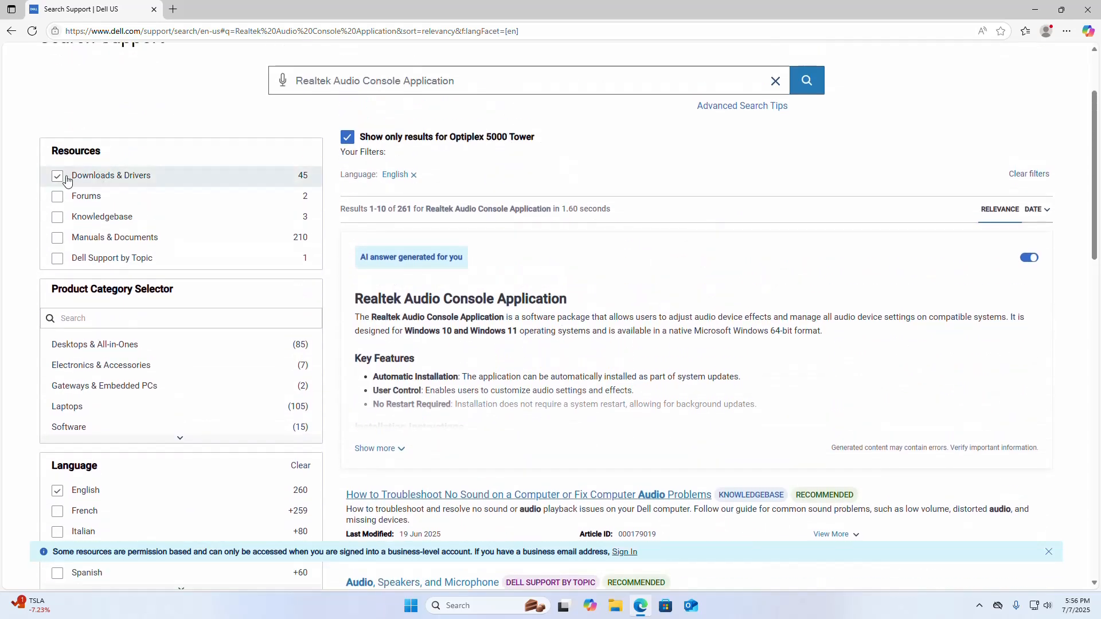
left_click(58, 174)
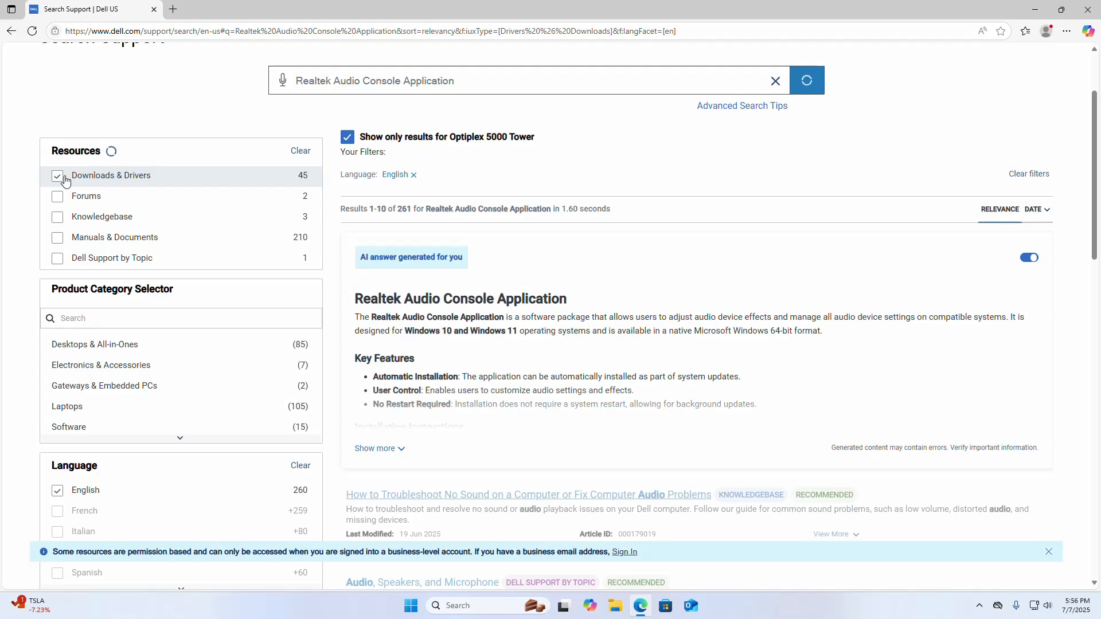
left_click(58, 174)
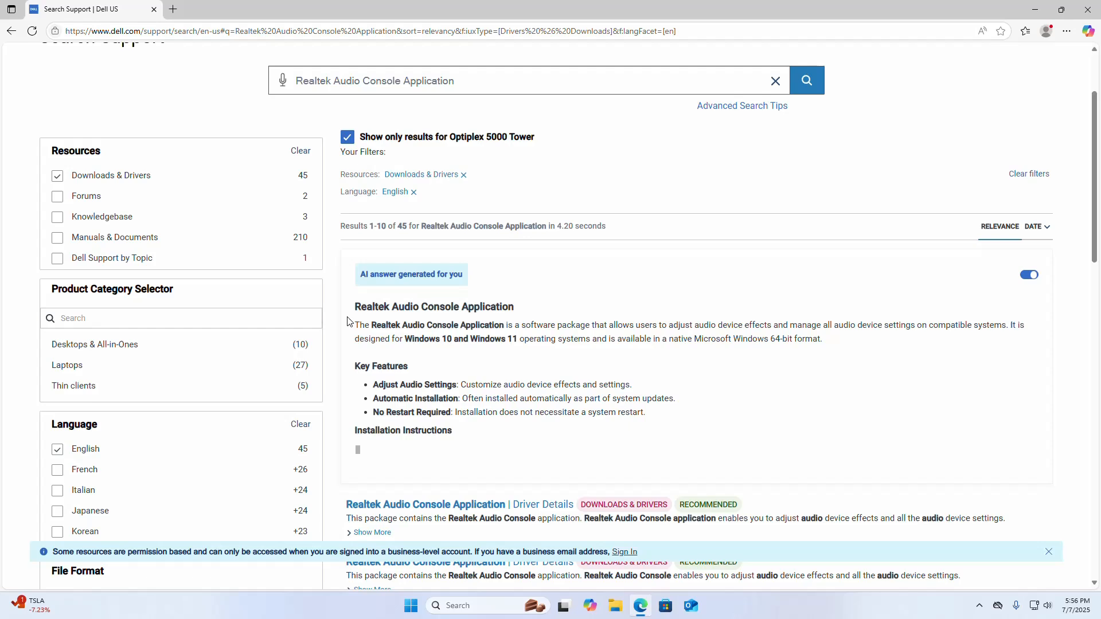
scroll("down", 3)
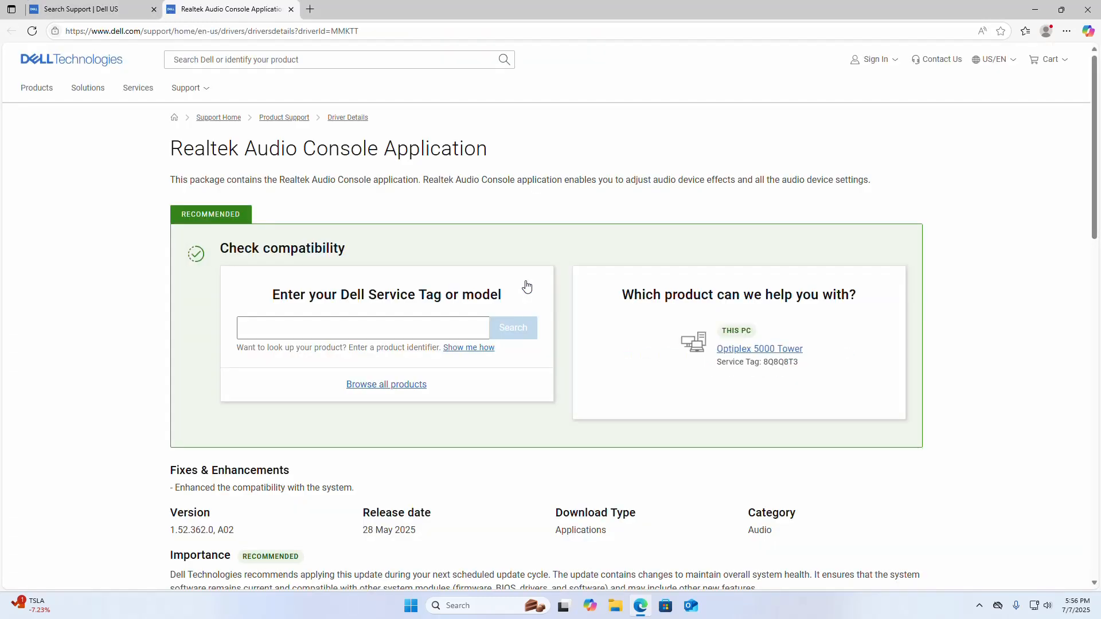
mouse_move(551, 203)
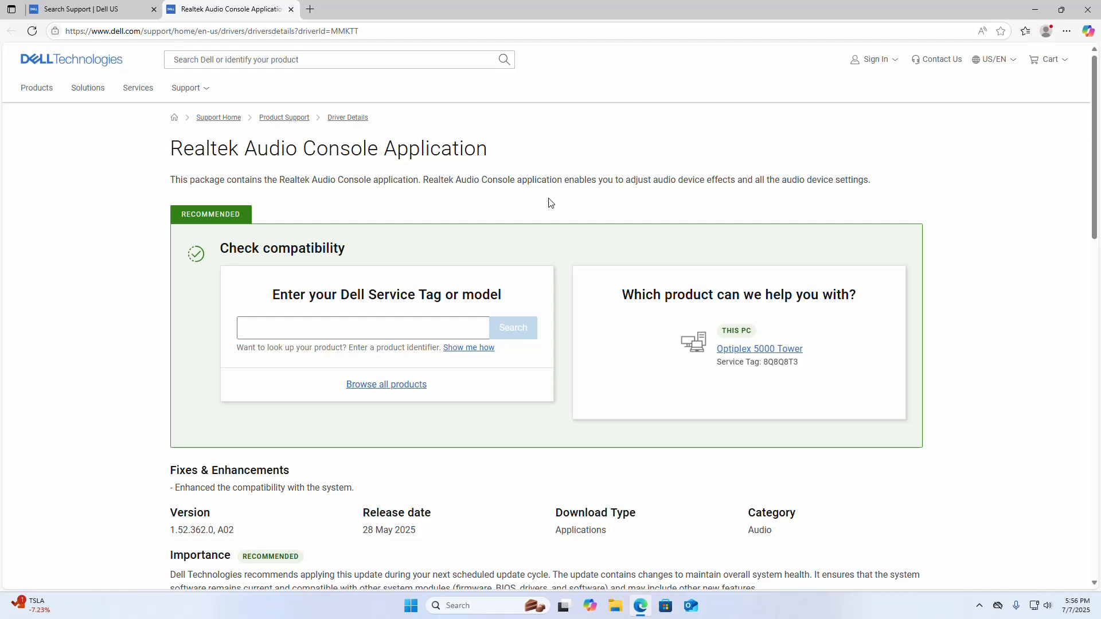
Download the Windows 64-bit update package, version 1.52.362.0 A02, from Available formats
scroll("down", 3)
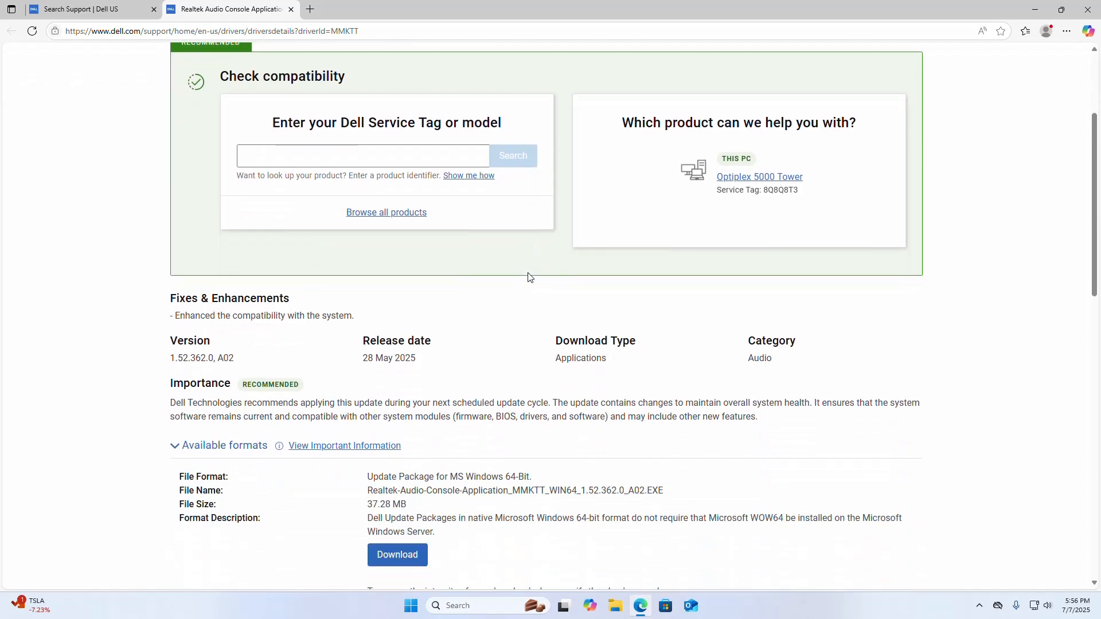
scroll("down", 3)
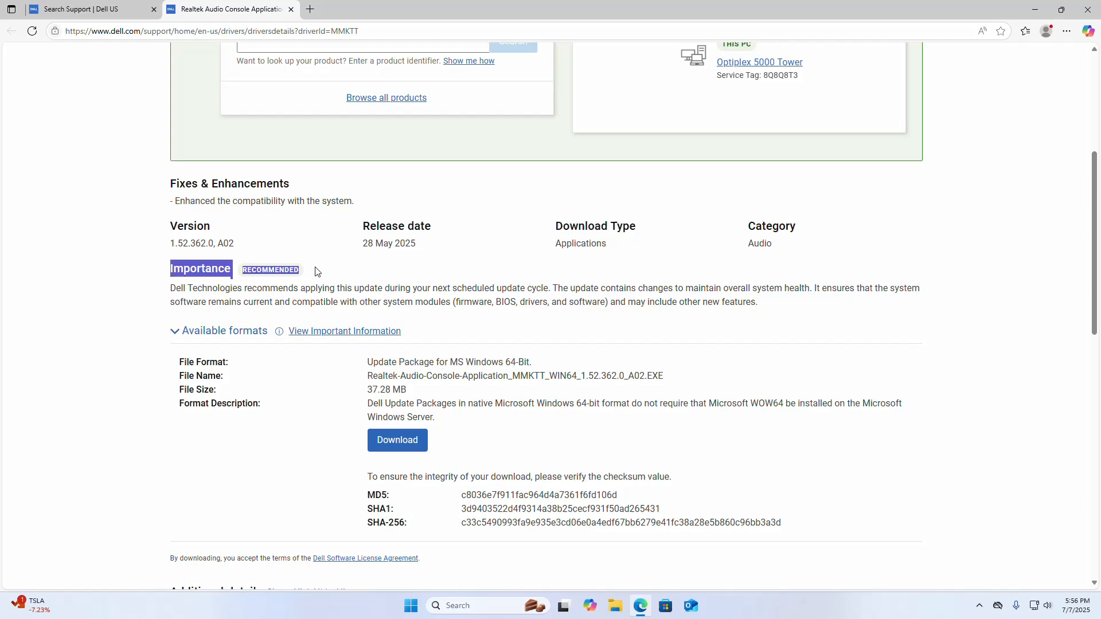
scroll("down", 3)
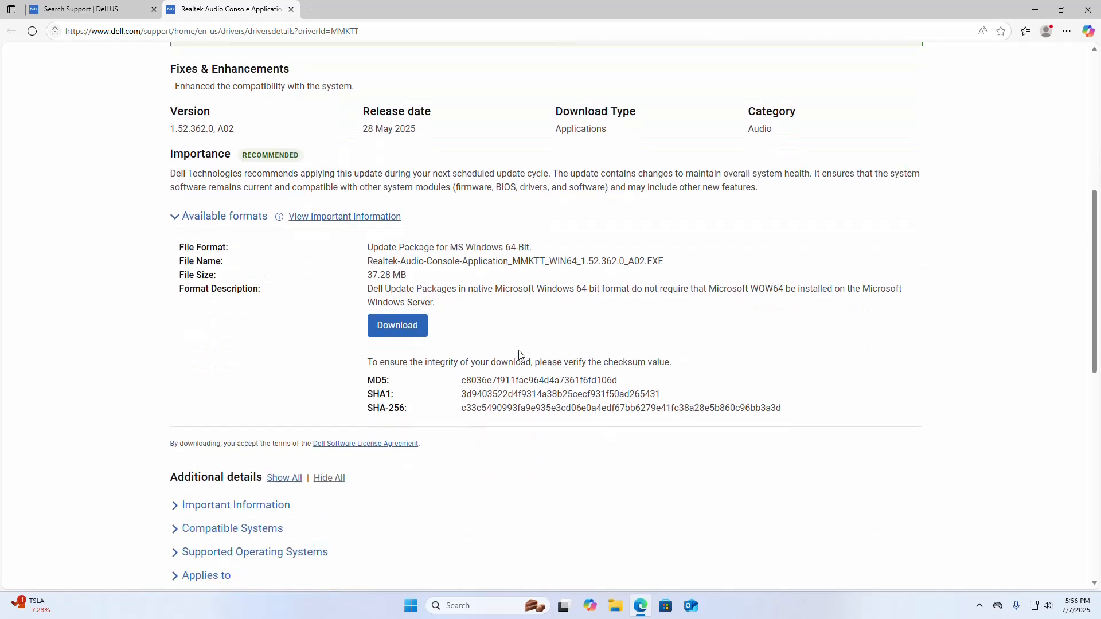
mouse_move(396, 324)
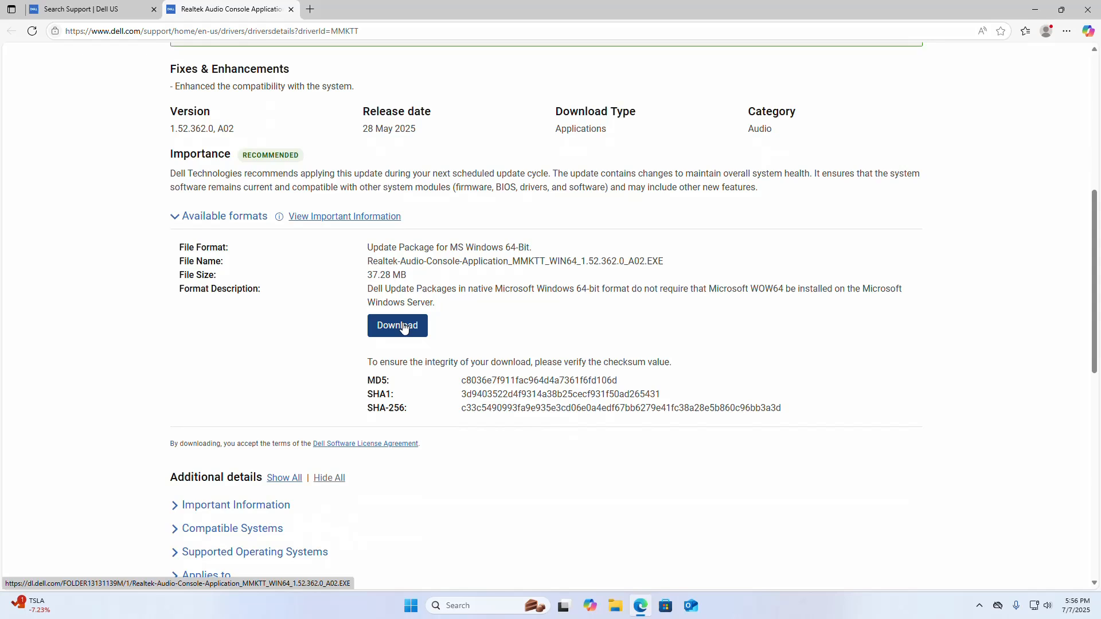
mouse_move(462, 275)
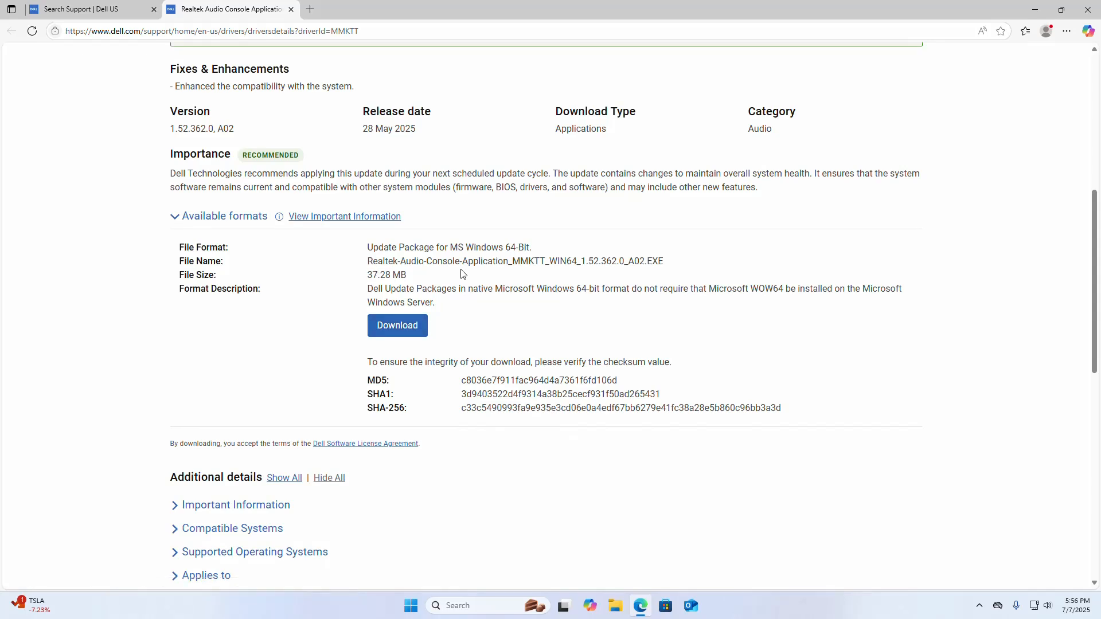
mouse_move(433, 288)
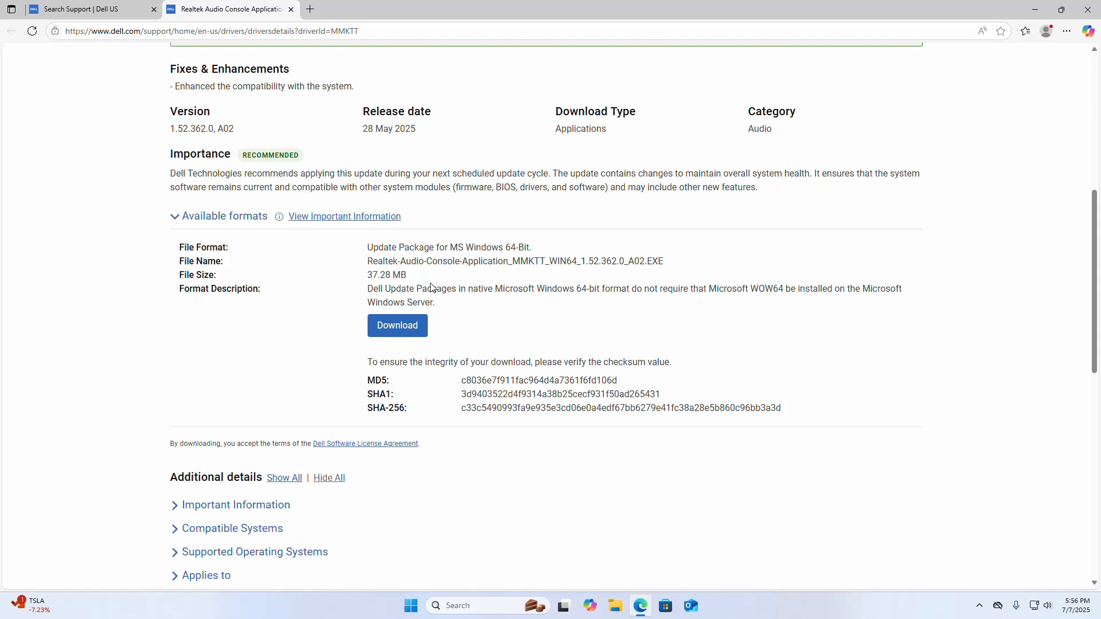
mouse_move(365, 274)
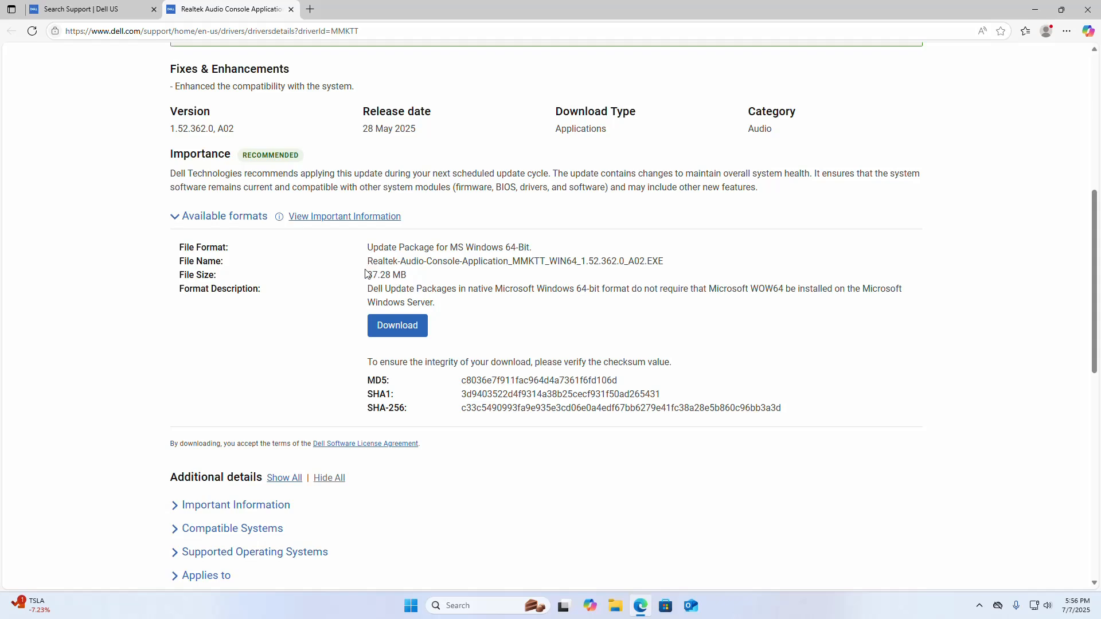
mouse_move(512, 254)
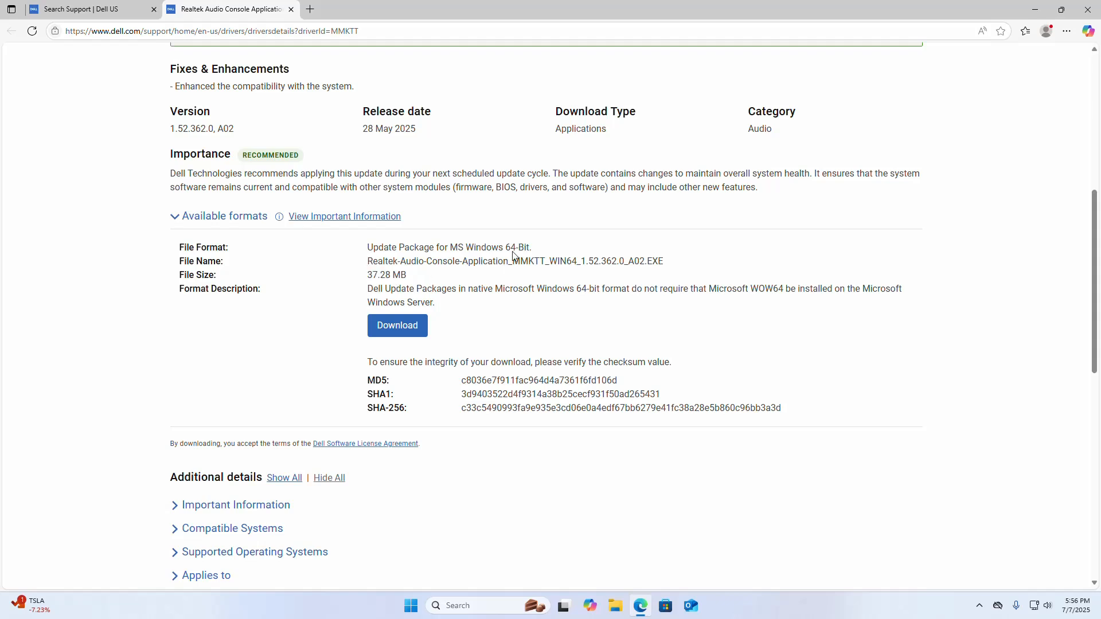
left_click(396, 325)
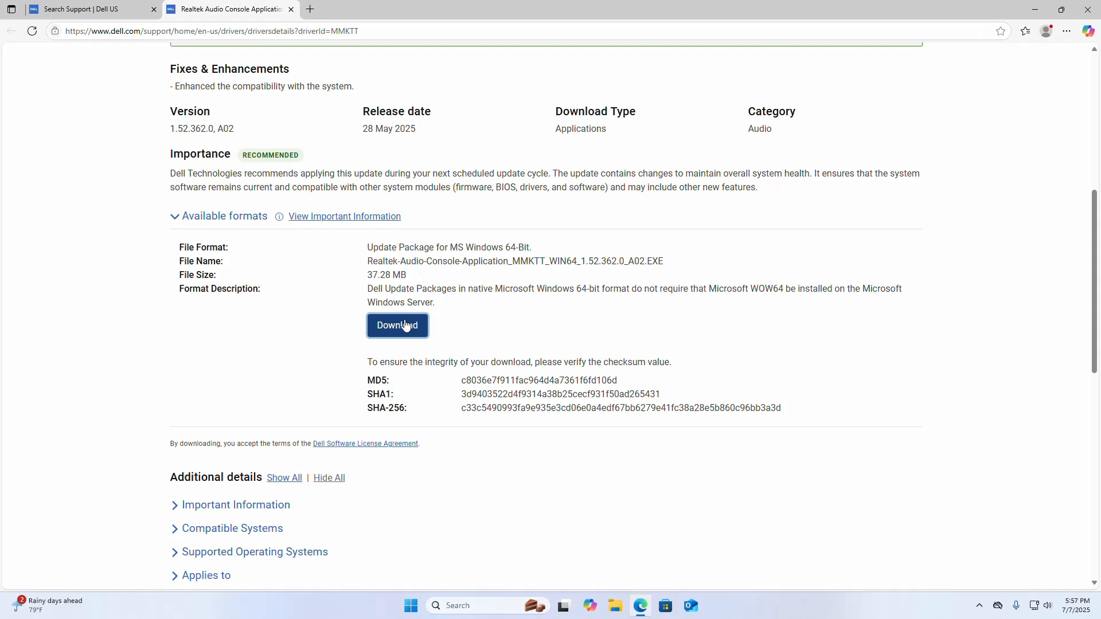
left_click(398, 325)
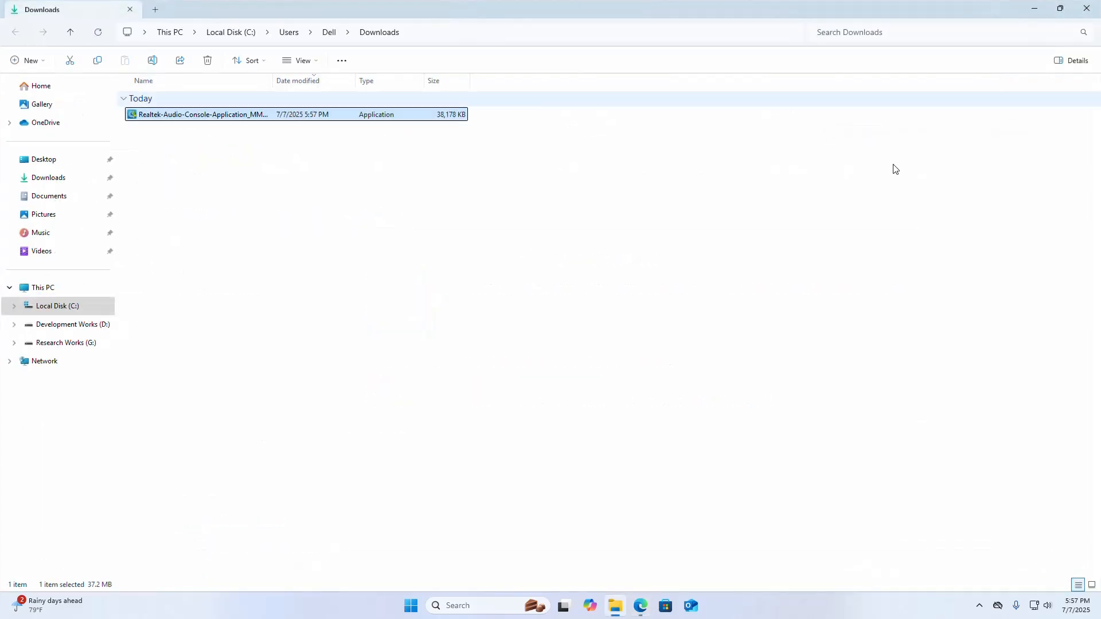
Run the downloaded Realtek installer from the Downloads folder, launching the Dell Update Package window
right_click(202, 115)
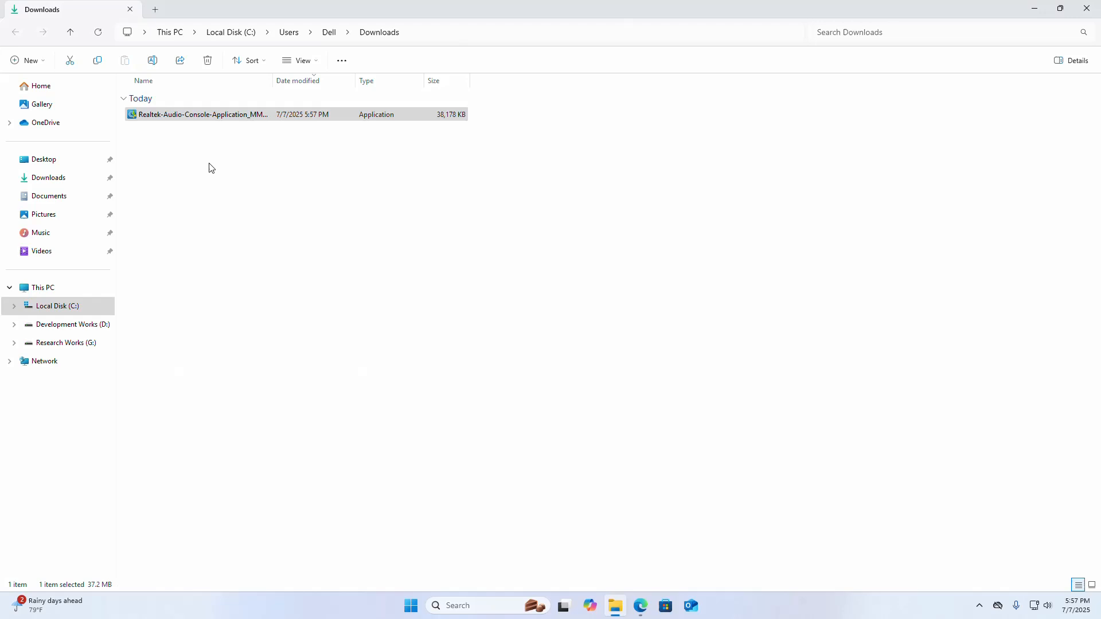
left_click(199, 114)
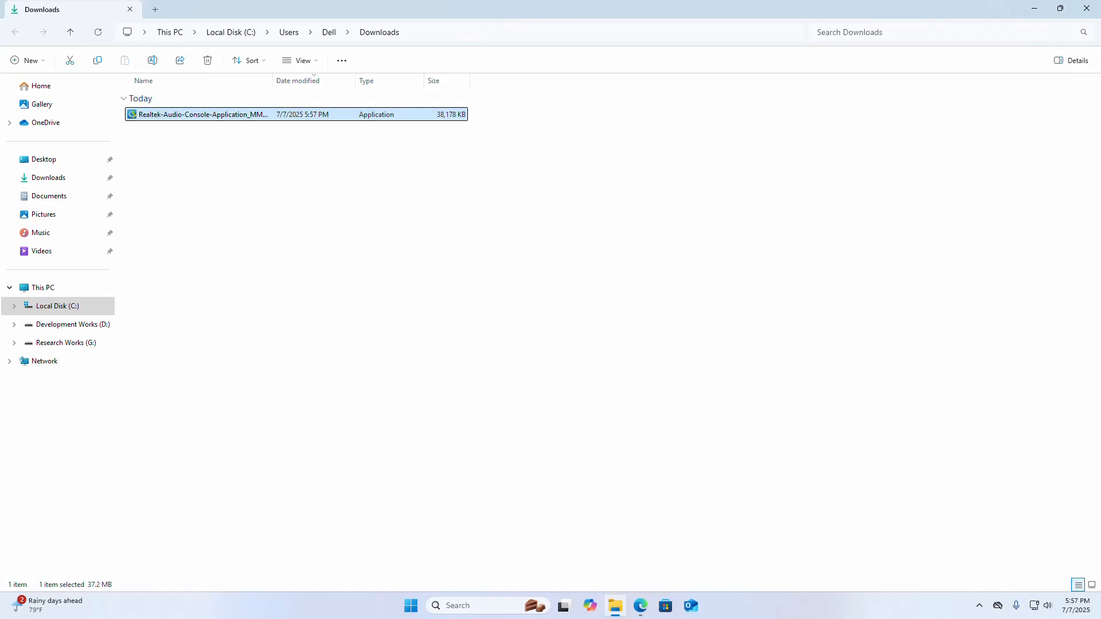
left_click(502, 408)
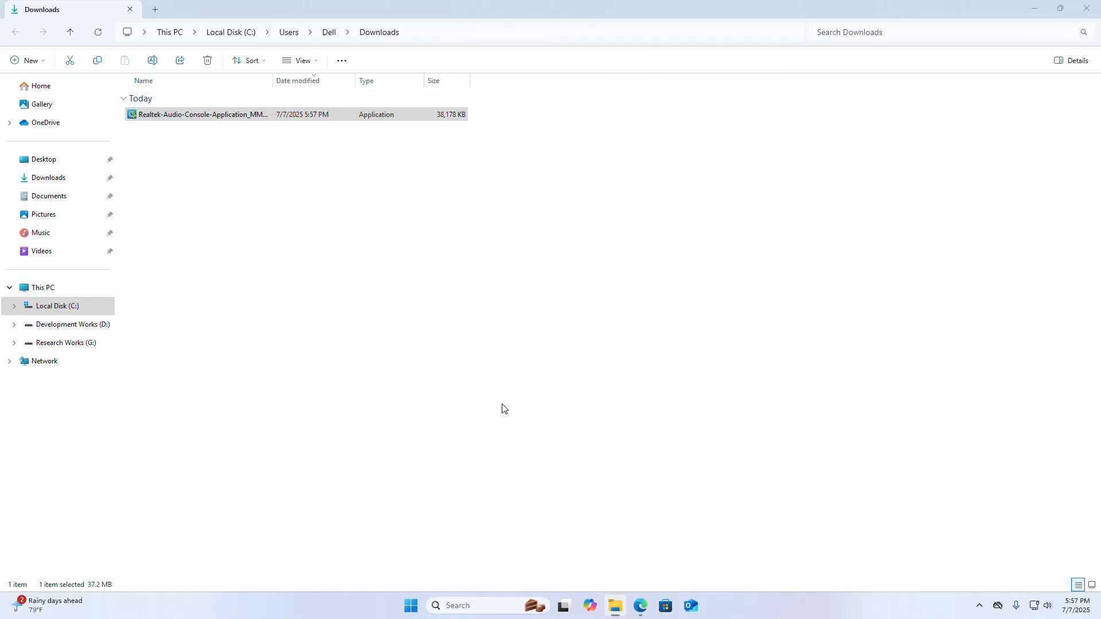
double_click(201, 114)
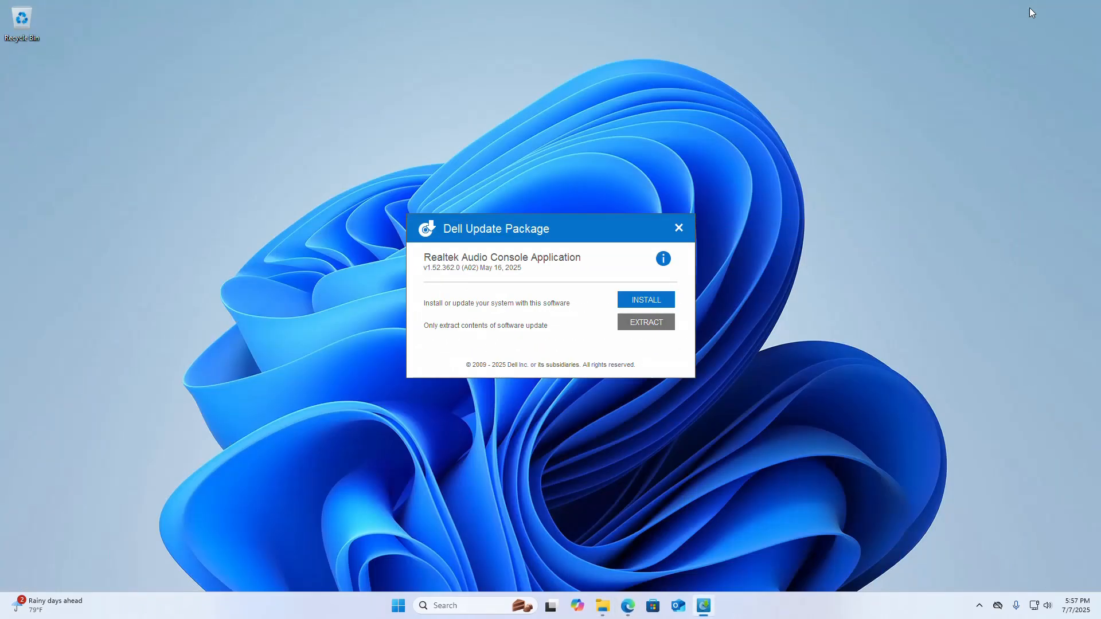
mouse_move(646, 299)
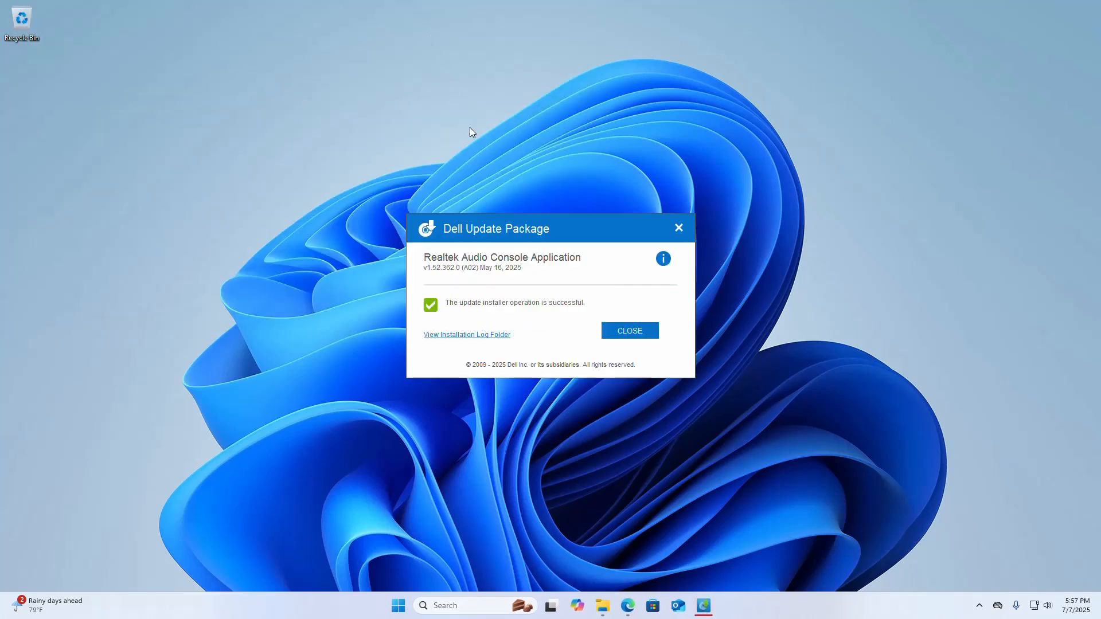
Close the Dell Update Package window after the Realtek Audio Console install succeeds
left_click(629, 330)
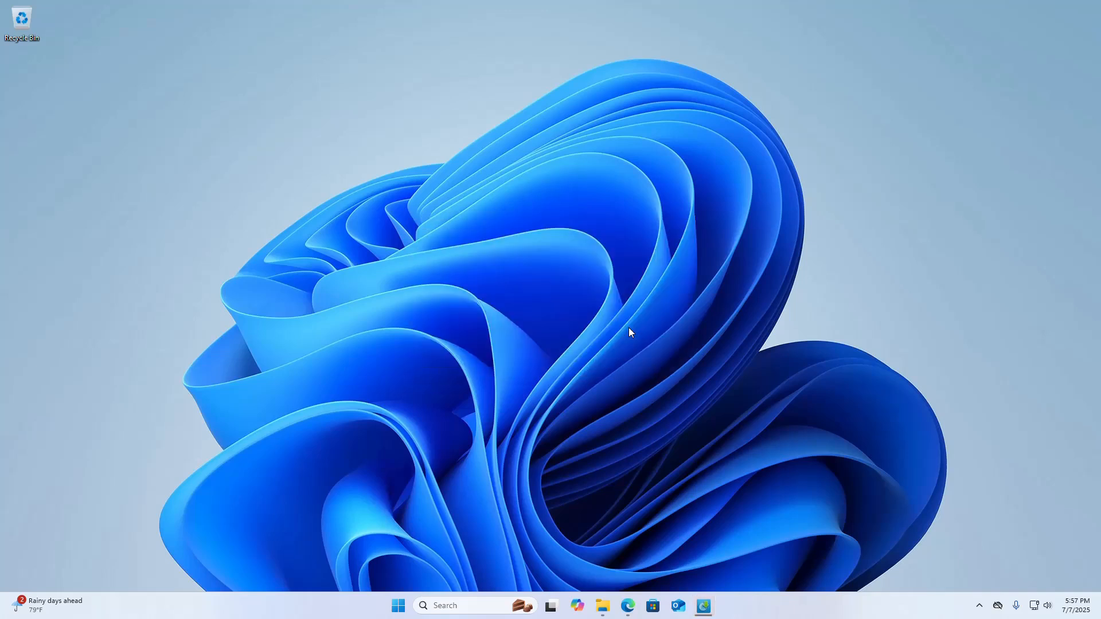
mouse_move(461, 492)
type("re")
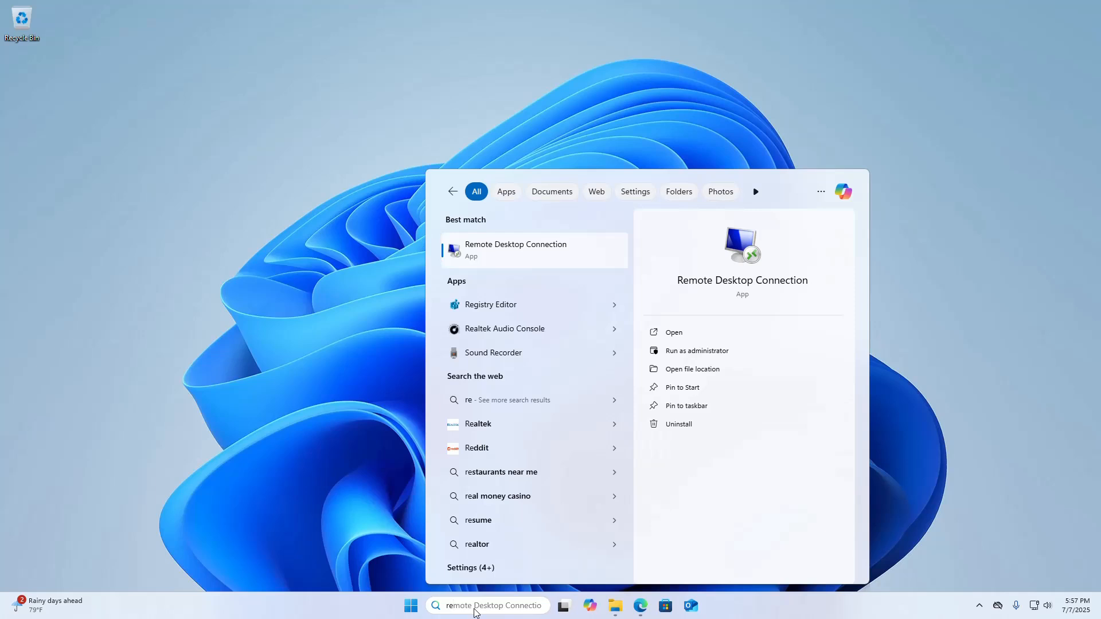
mouse_move(505, 329)
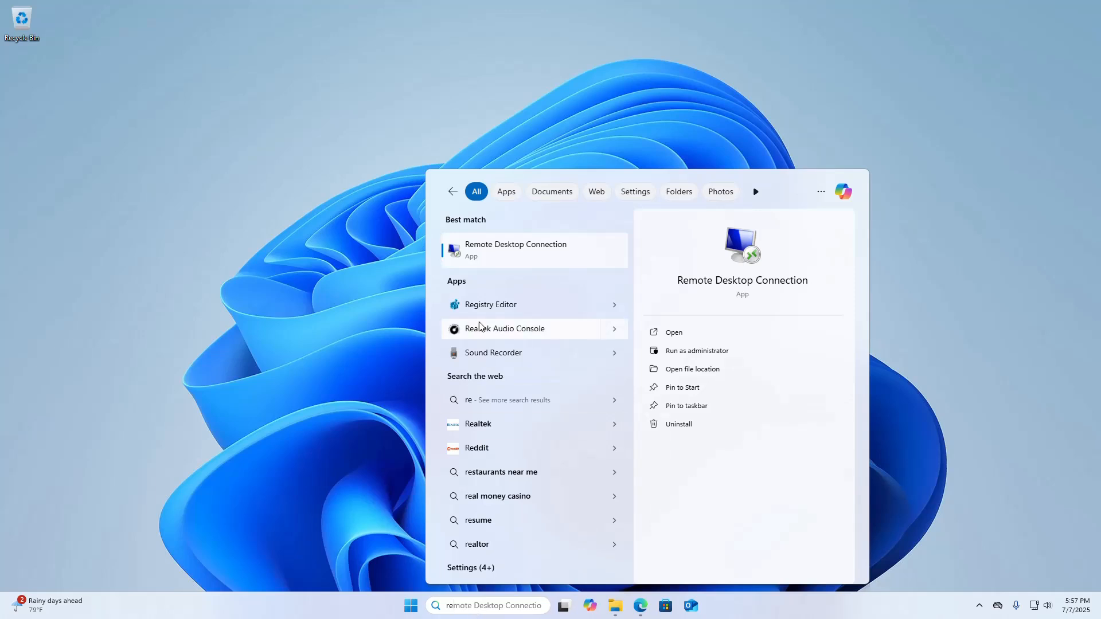
Launch Realtek Audio Console from the Windows Search app results
left_click(505, 329)
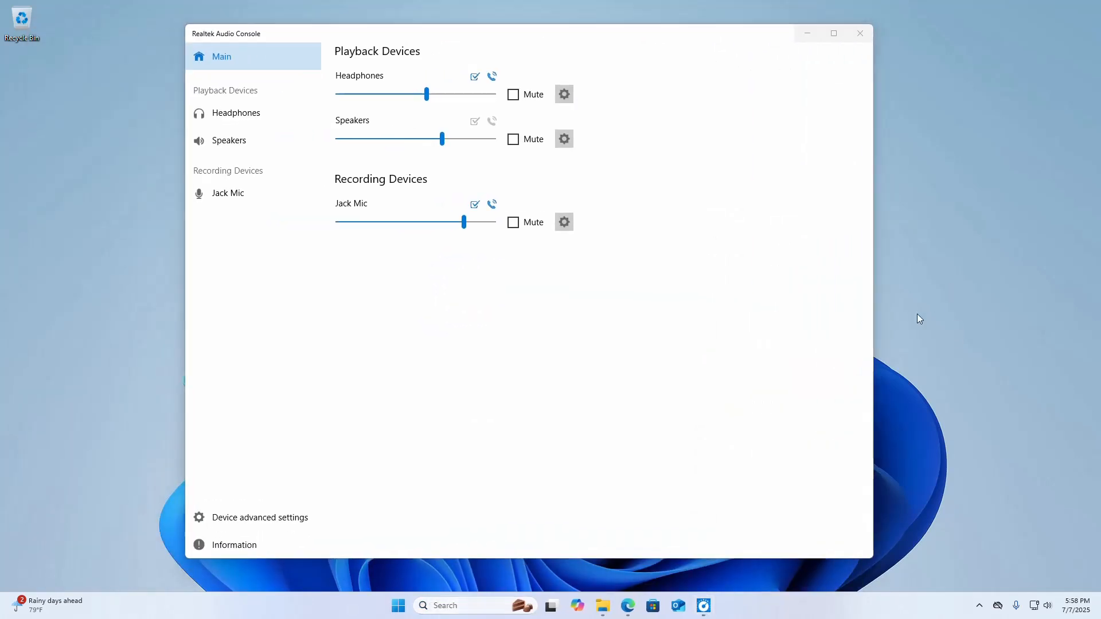
mouse_move(291, 240)
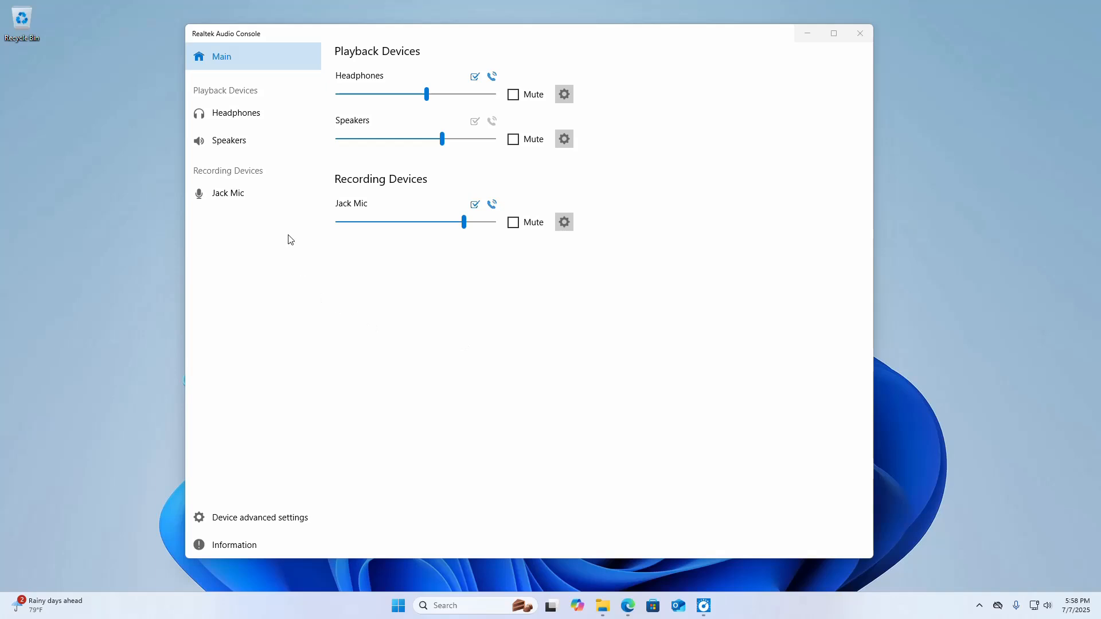
Close Realtek Audio Console after reviewing Headphones, Speakers and Jack Mic devices
left_click(859, 33)
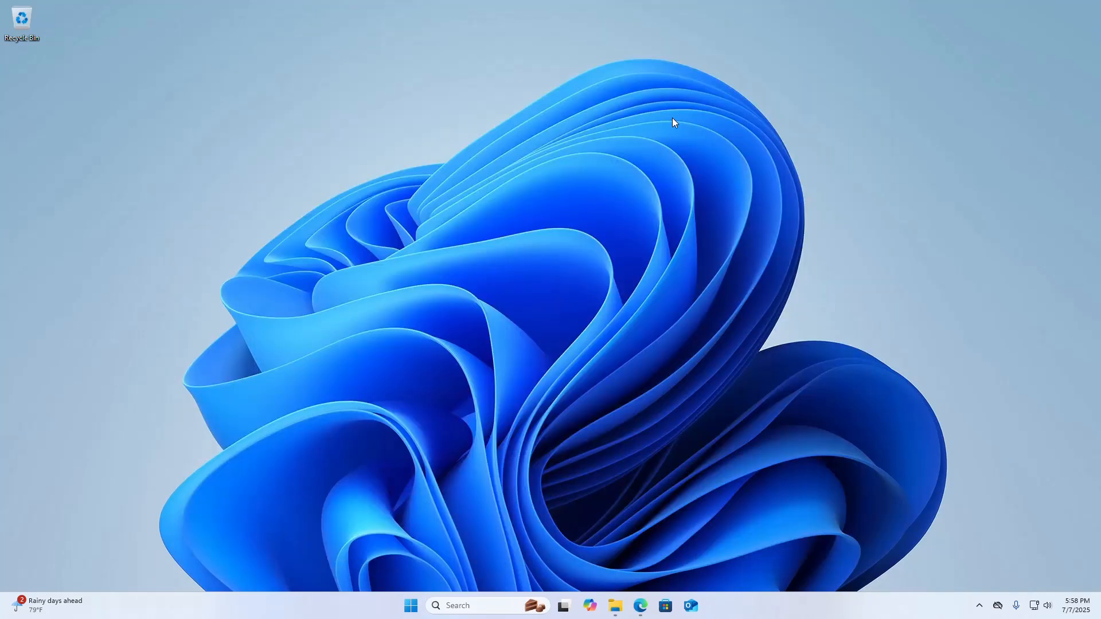